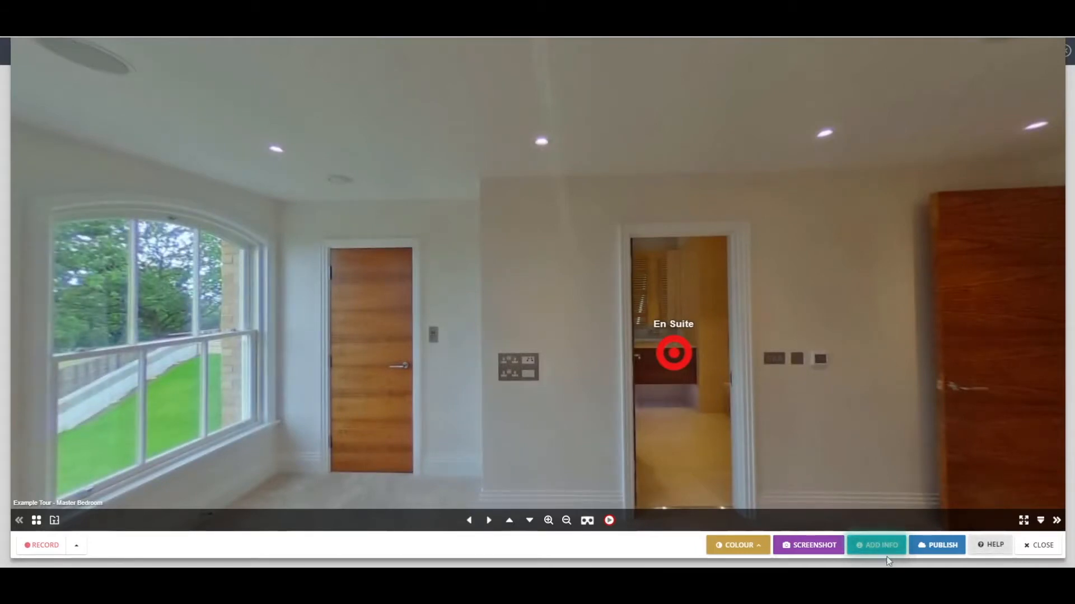
Create an info label with the socket photo and caption 'Click here for more details', selected for bold and centring
click(876, 545)
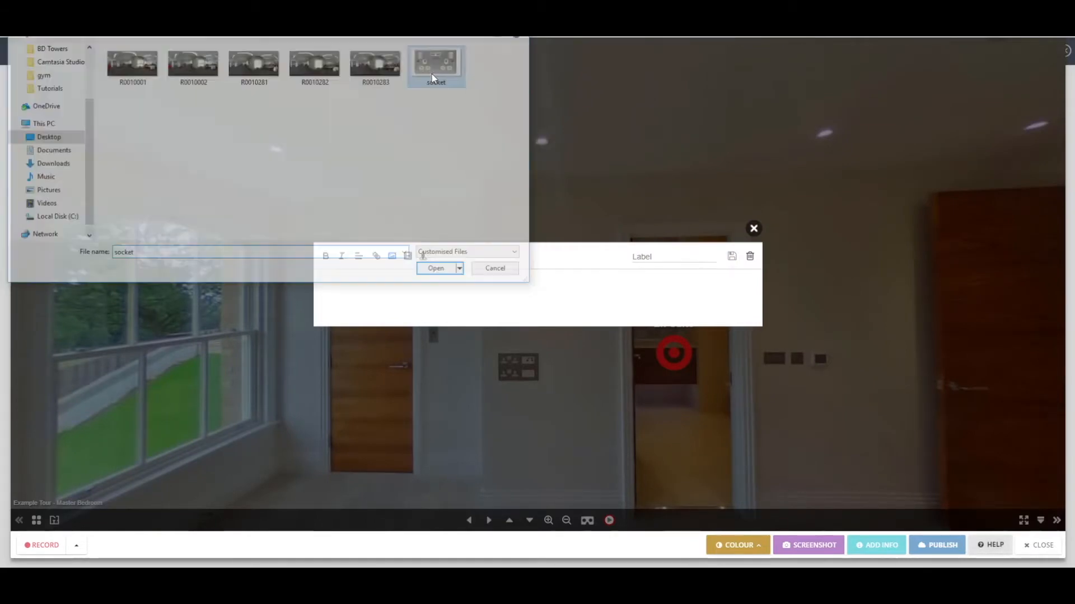
click(434, 268)
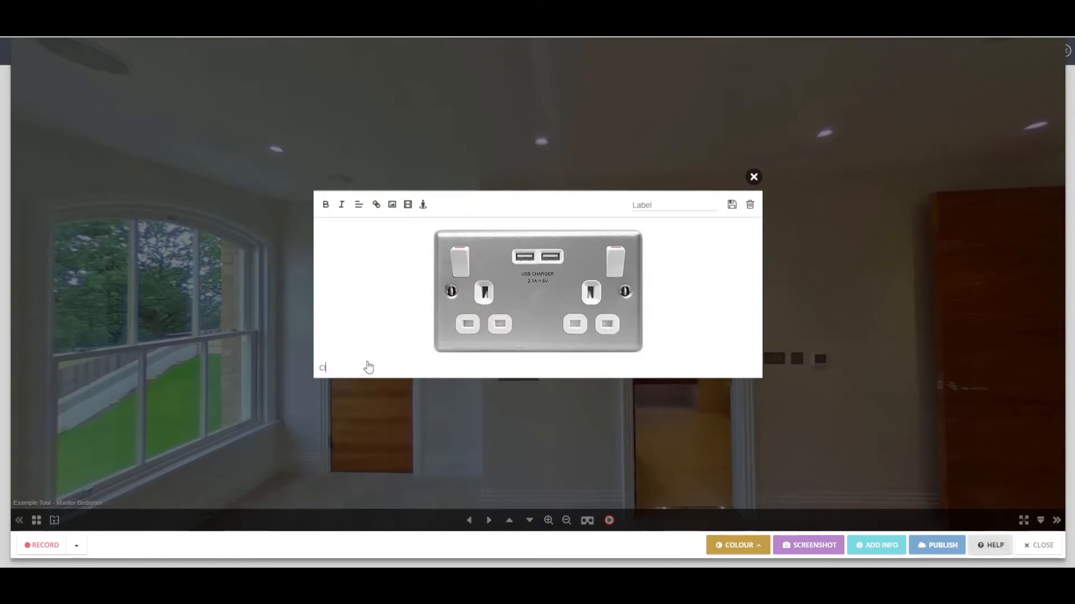
text(Click here for more details)
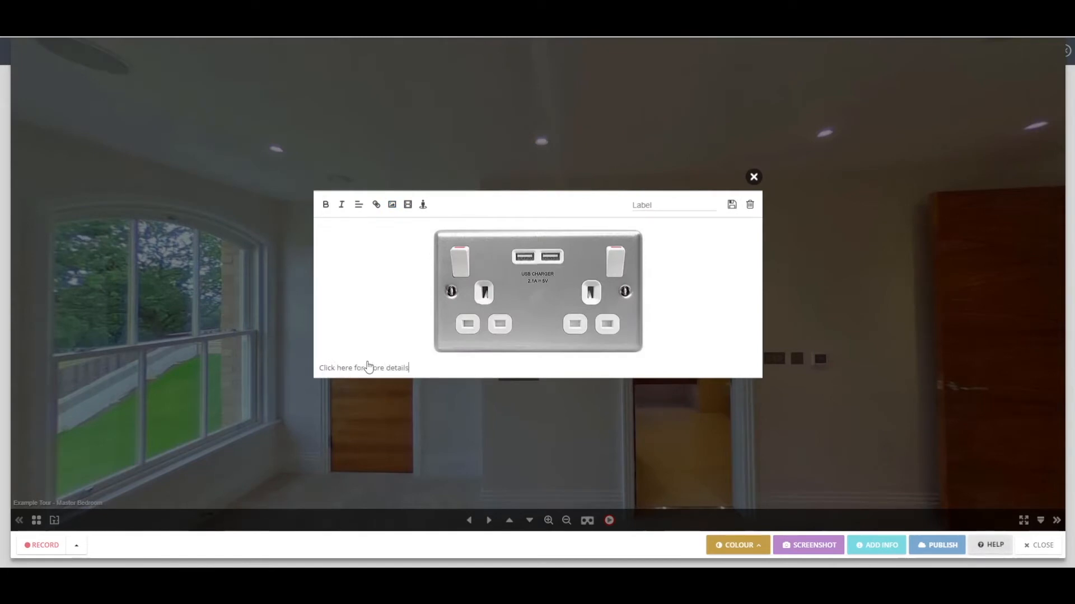
triple_click(365, 367)
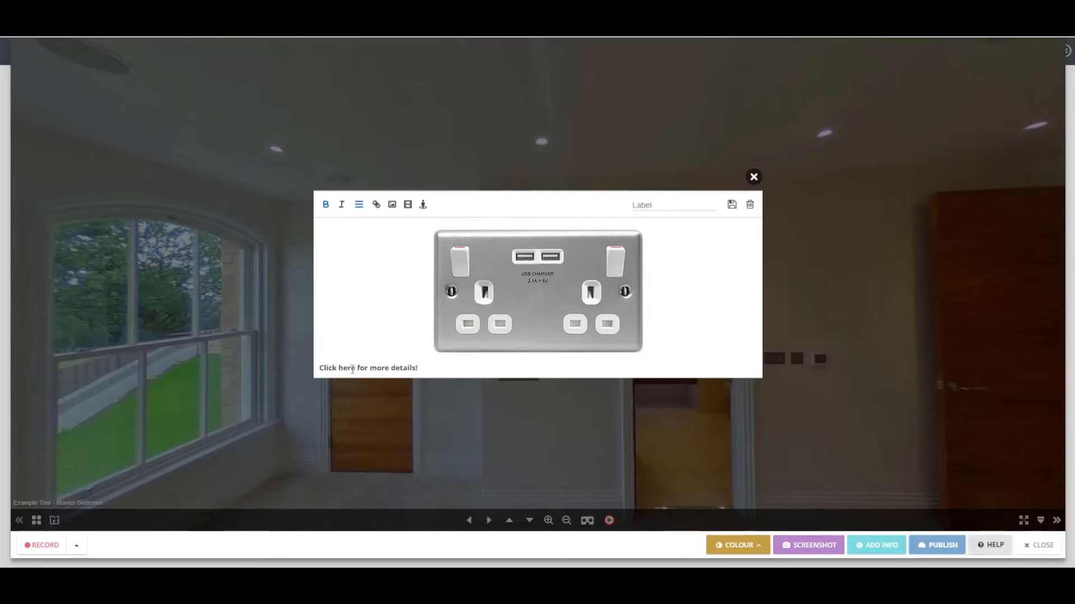
Link the word 'here' in the caption to the web page URL
double_click(349, 368)
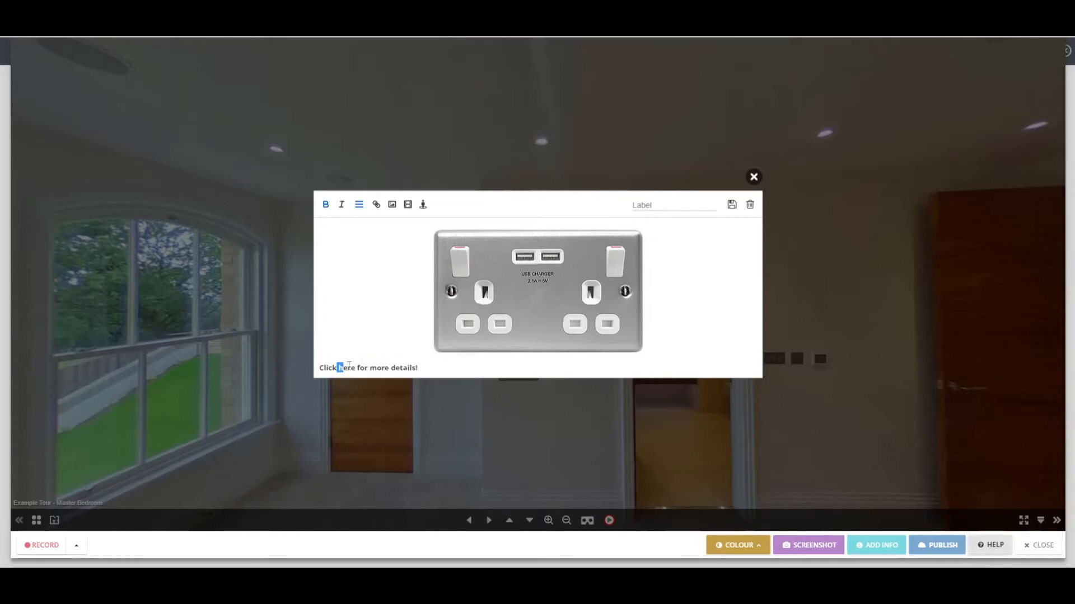
double_click(345, 368)
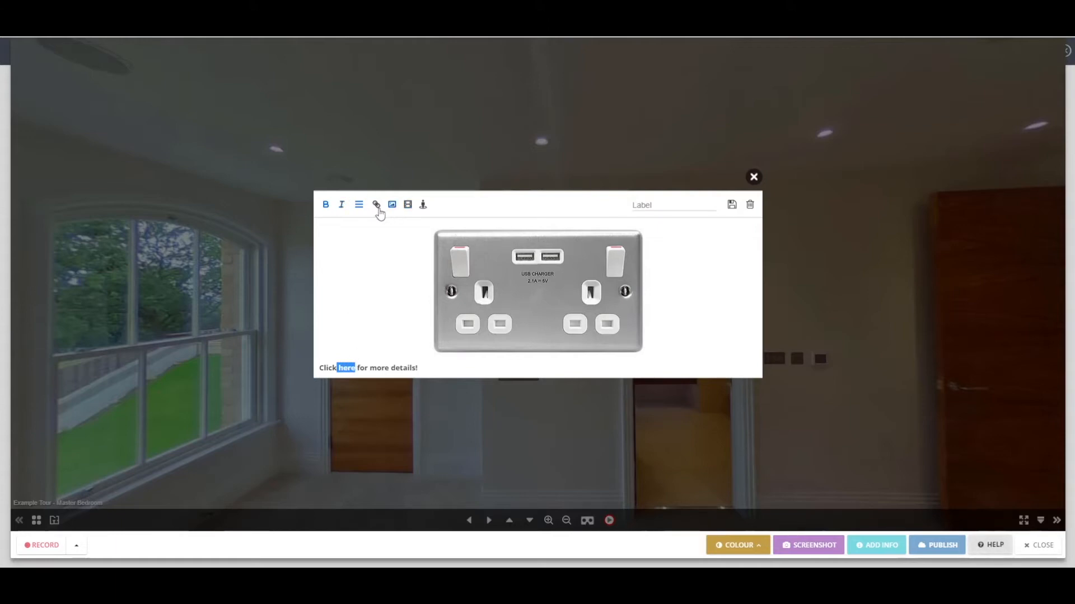
click(376, 204)
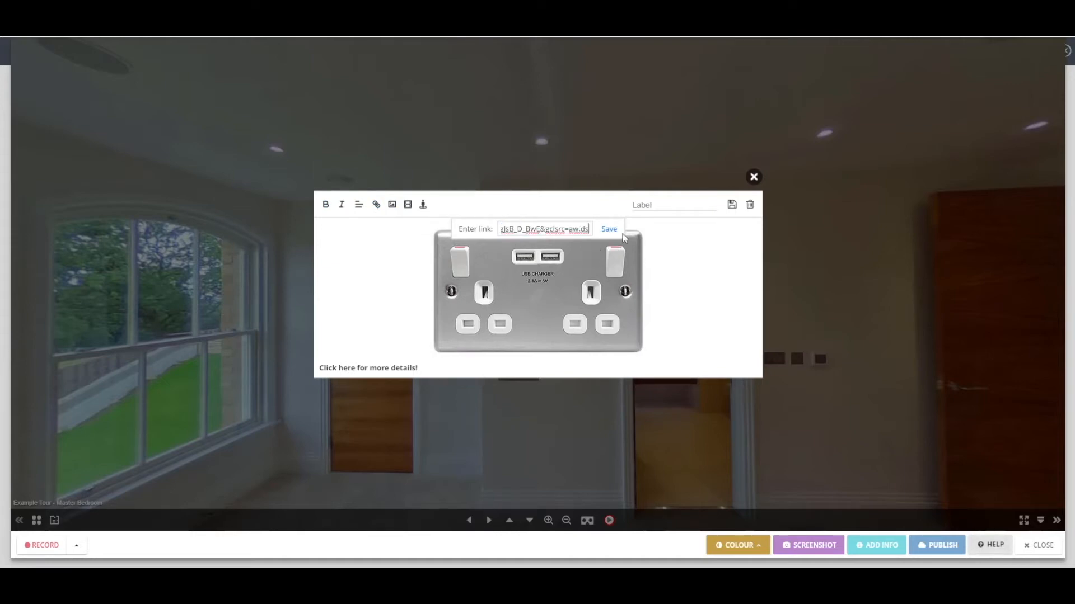
click(609, 228)
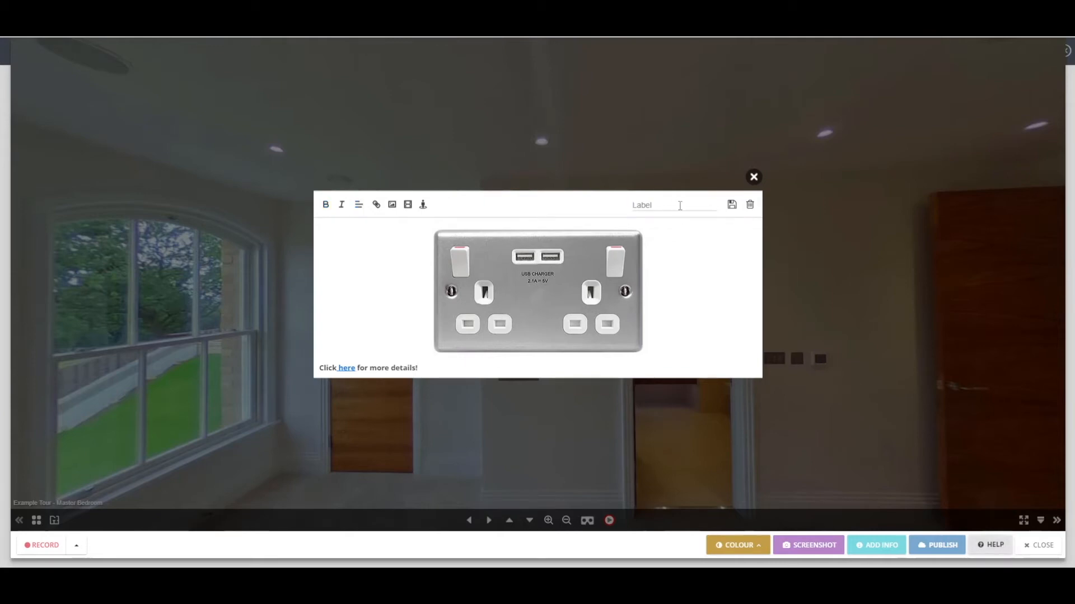
Name the label 'Socket info' and save it above the wall socket
text(Socket info)
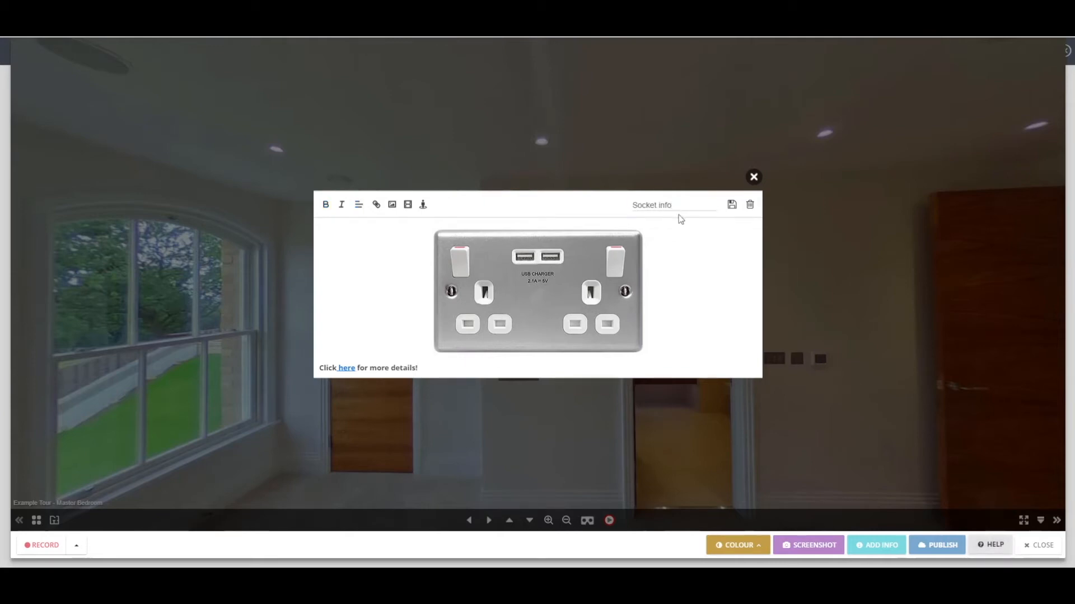
click(752, 177)
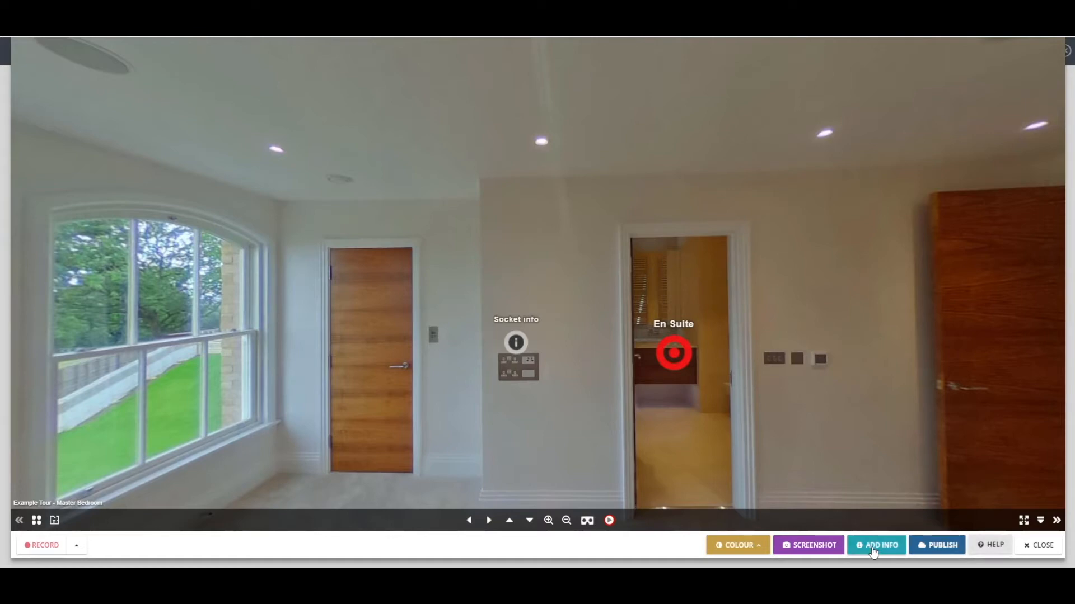
Add a 'Storage ideas' label on the door with the storage YouTube video embedded and save it
click(876, 545)
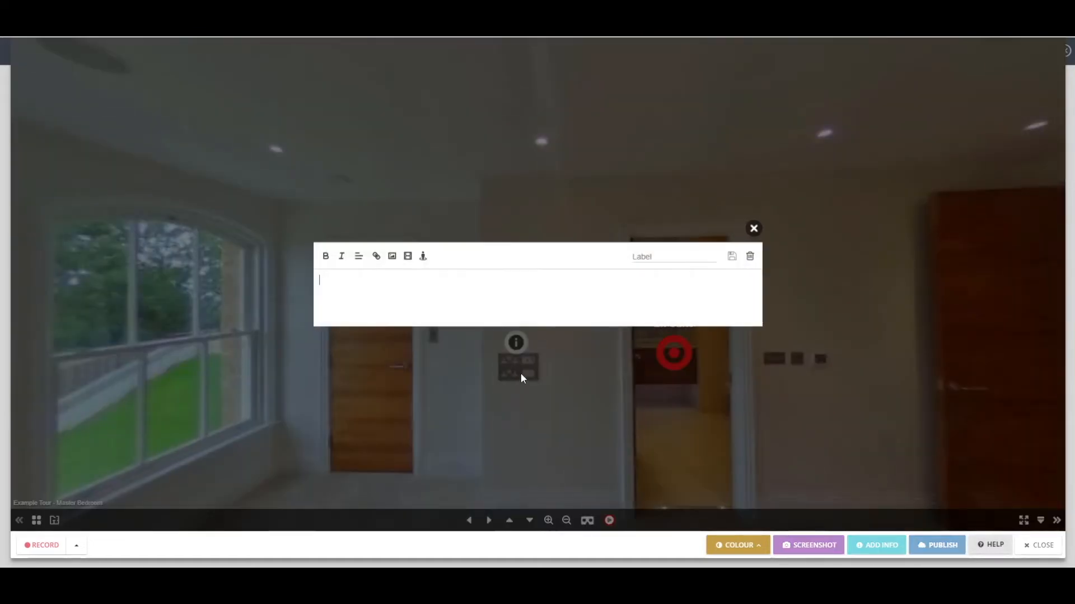
text(Storage ideas)
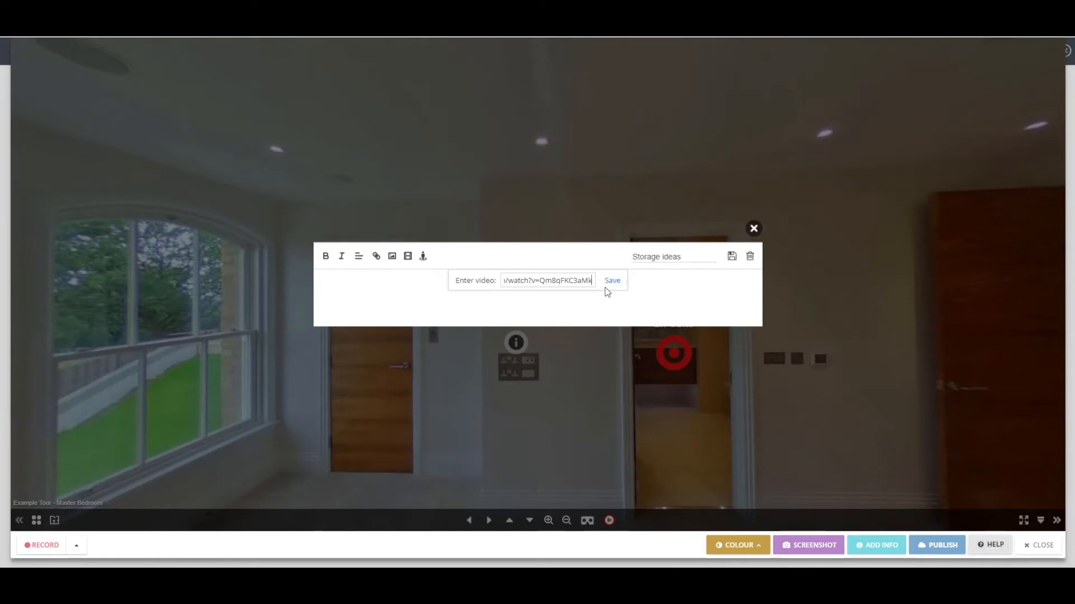
click(611, 280)
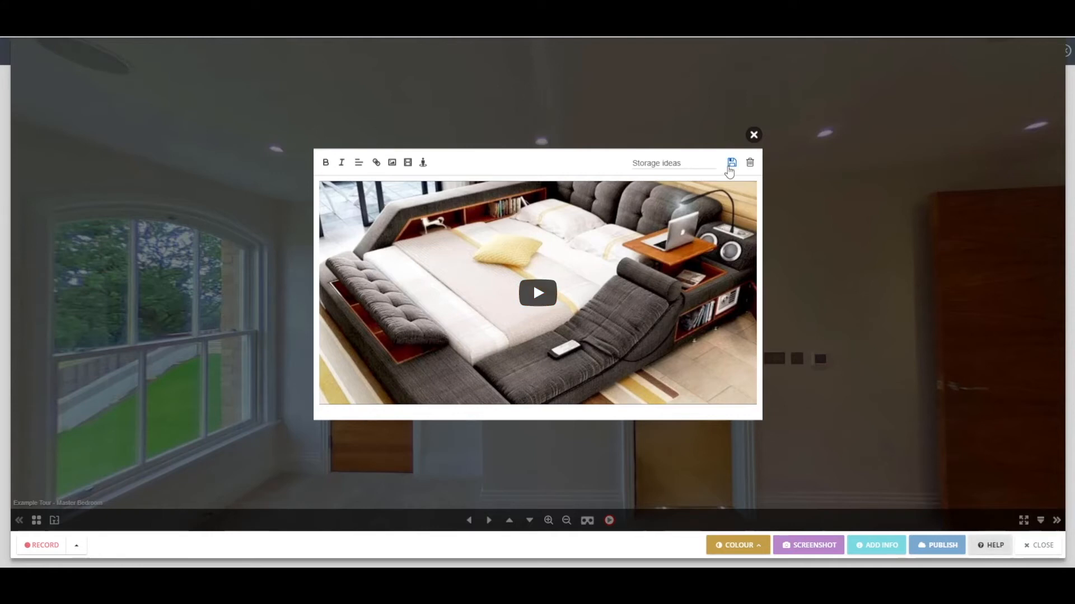
click(729, 162)
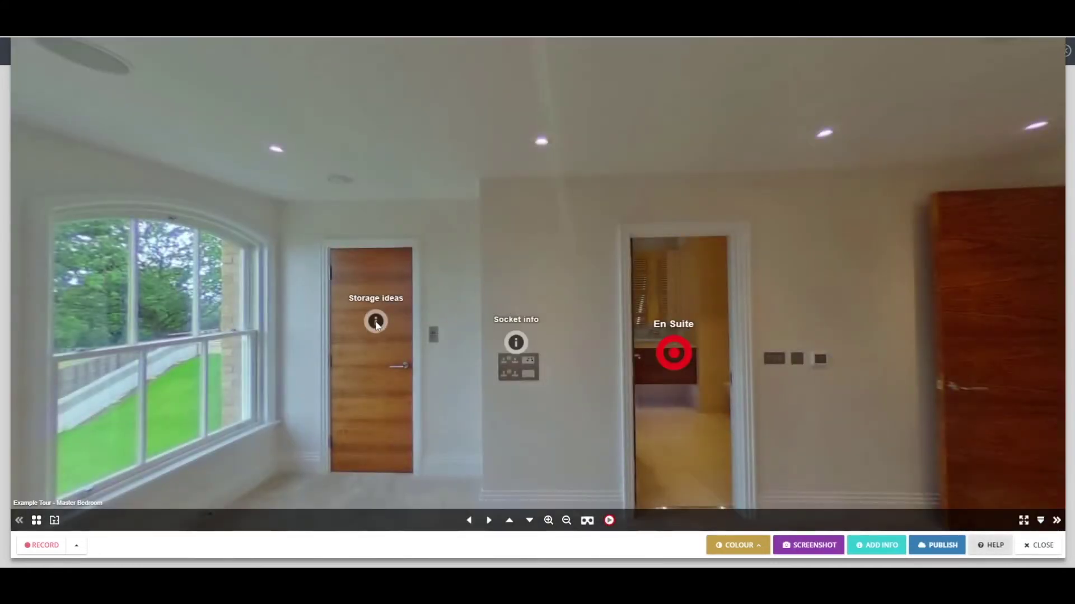
Start a third info label and switch over to Google Maps
click(376, 322)
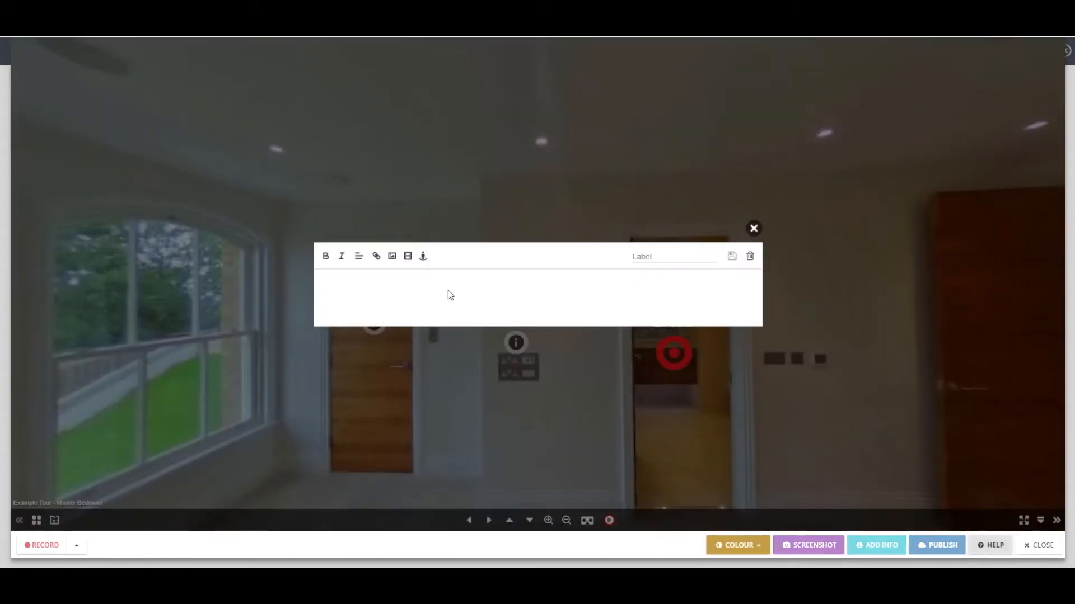
click(423, 255)
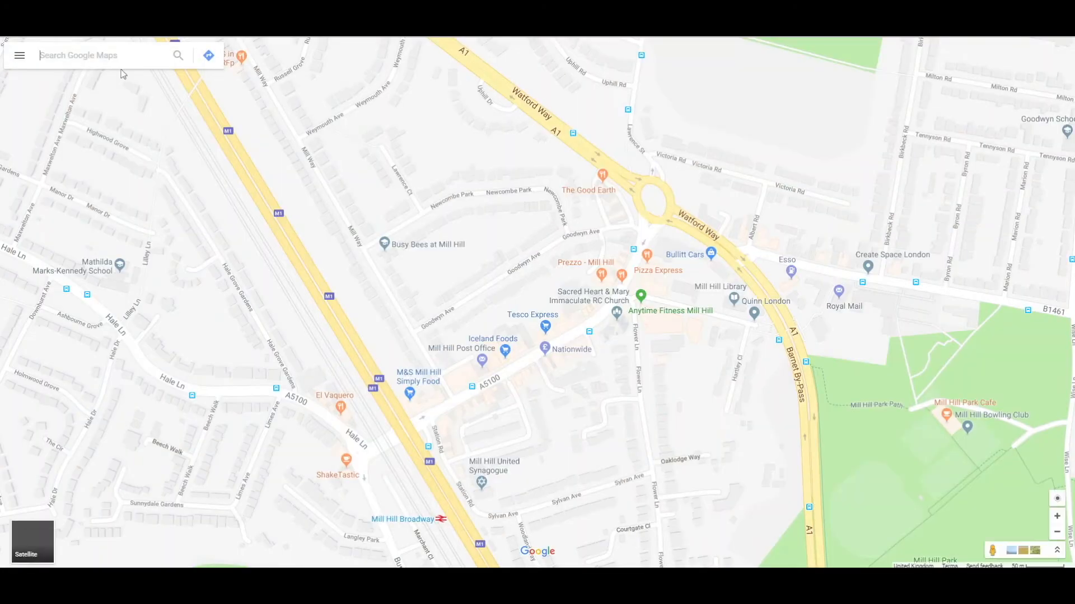
Search postcode 'nw73td' in Google Maps and get its embed map code
text(nw73td)
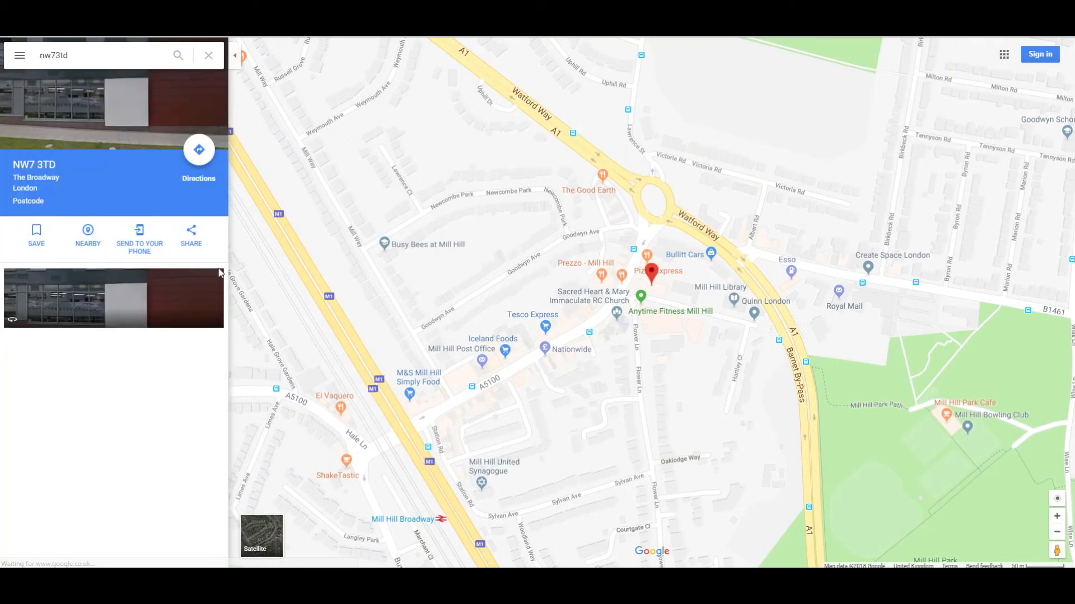
click(191, 236)
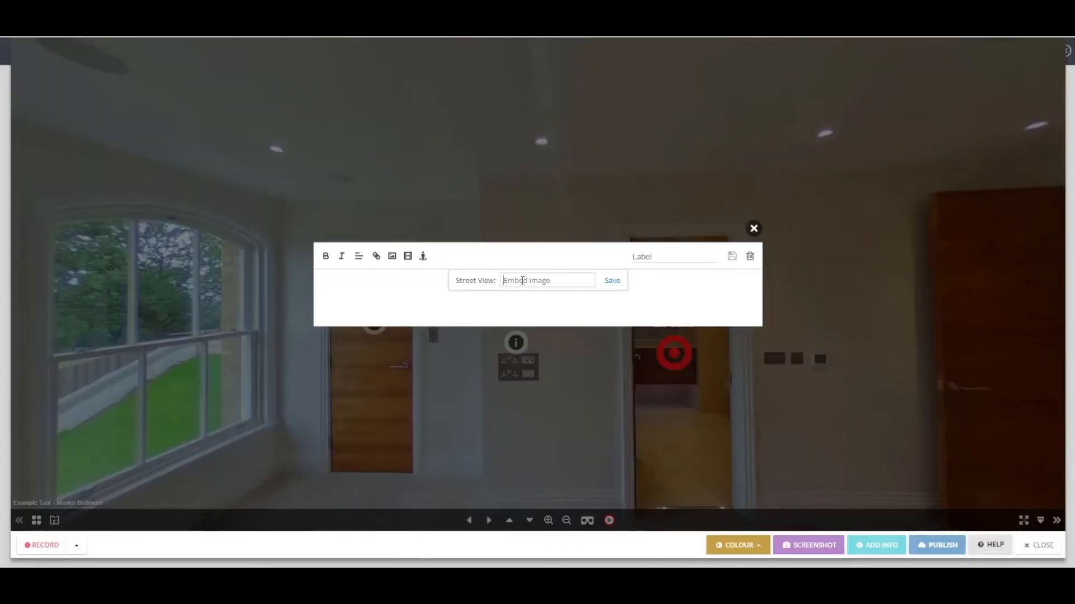
Embed the NW7 3TD map iframe in a label named 'We are here' and save it on the window
text(<iframe src="https://www.)
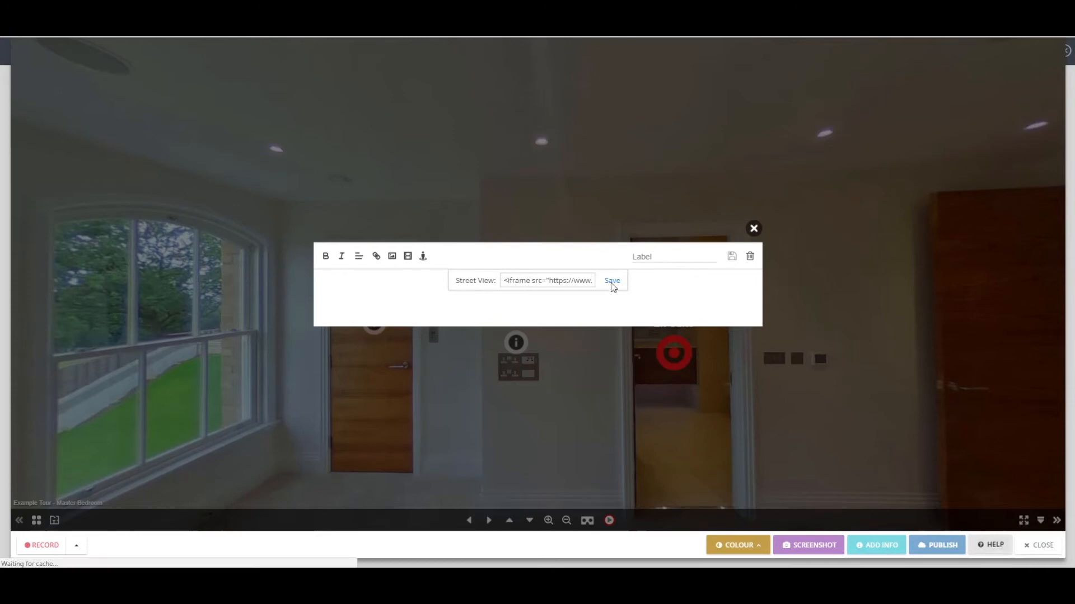
click(611, 279)
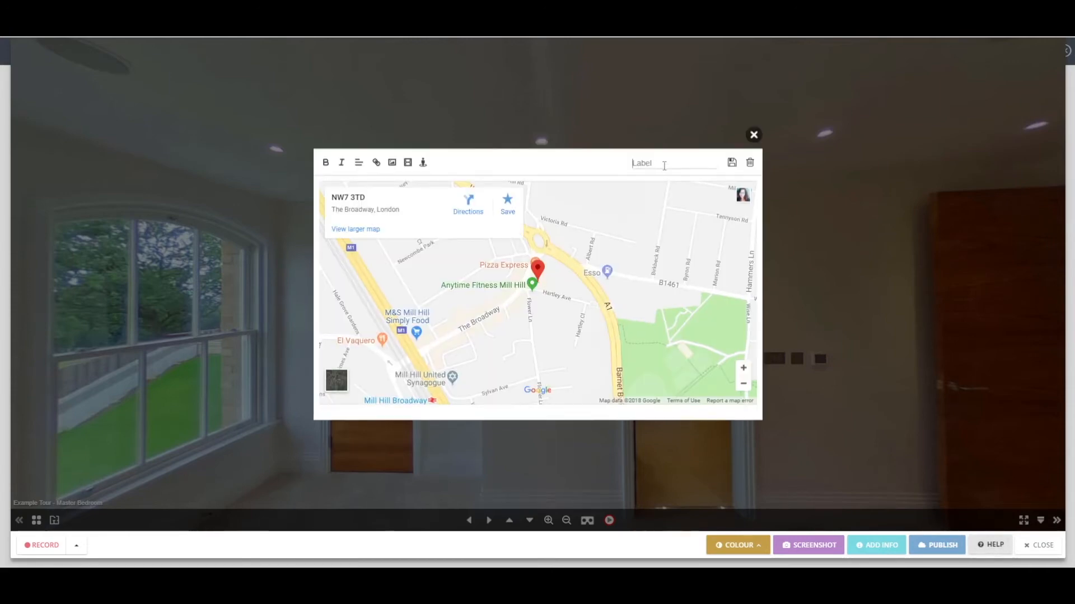
text(We are here!)
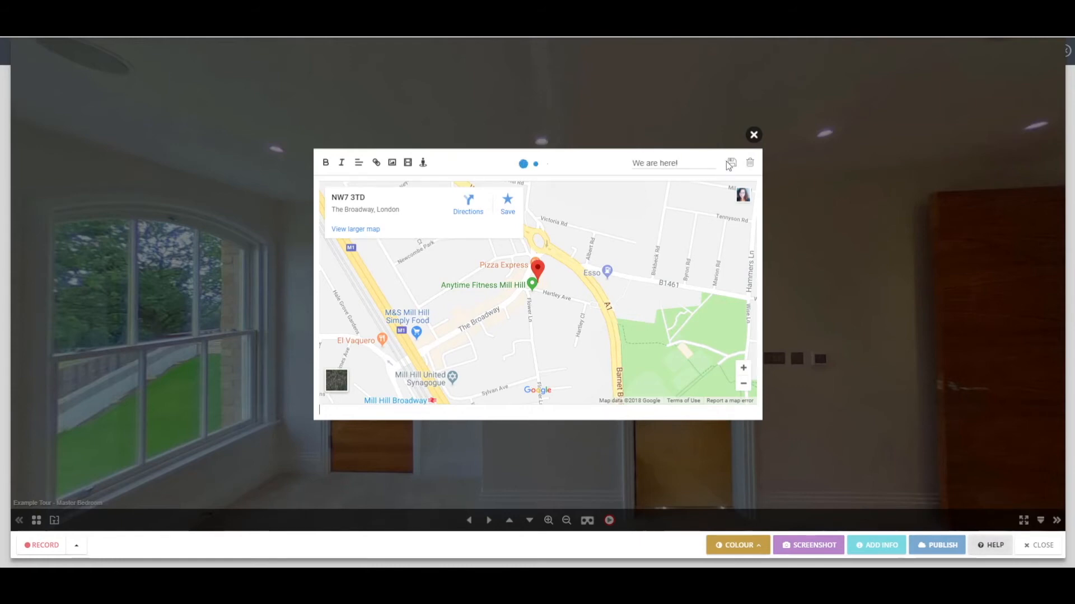
click(423, 162)
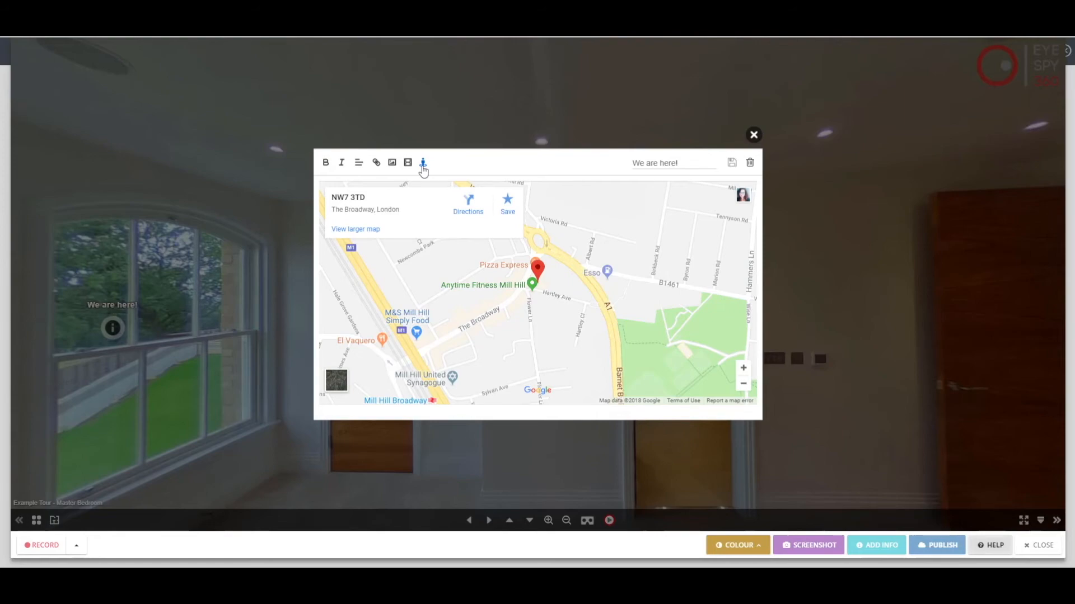
Begin a Street View embed for the label and return to Google Maps
click(423, 162)
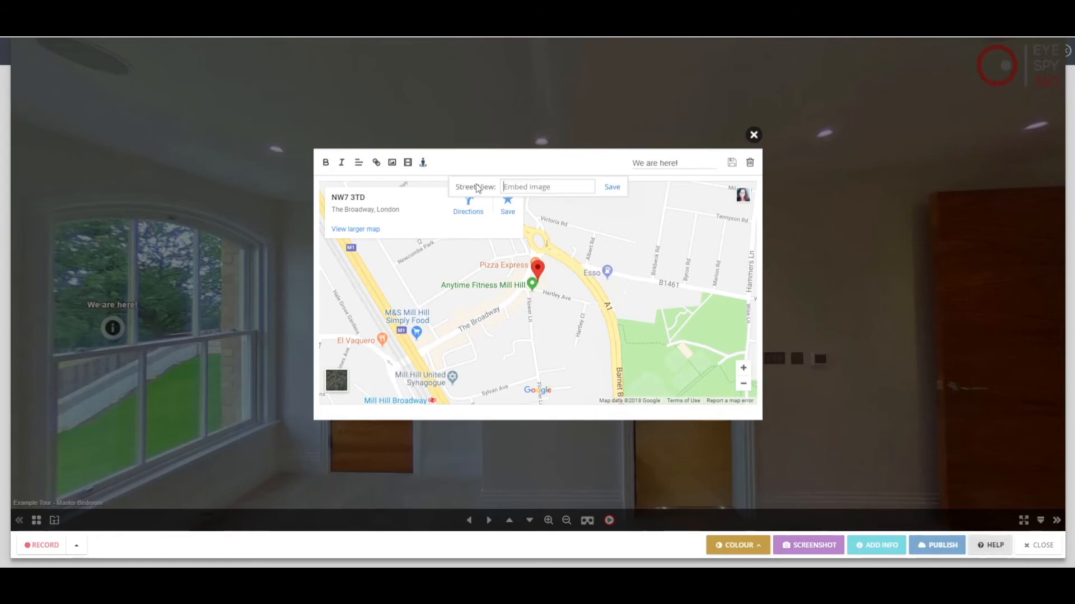
click(355, 228)
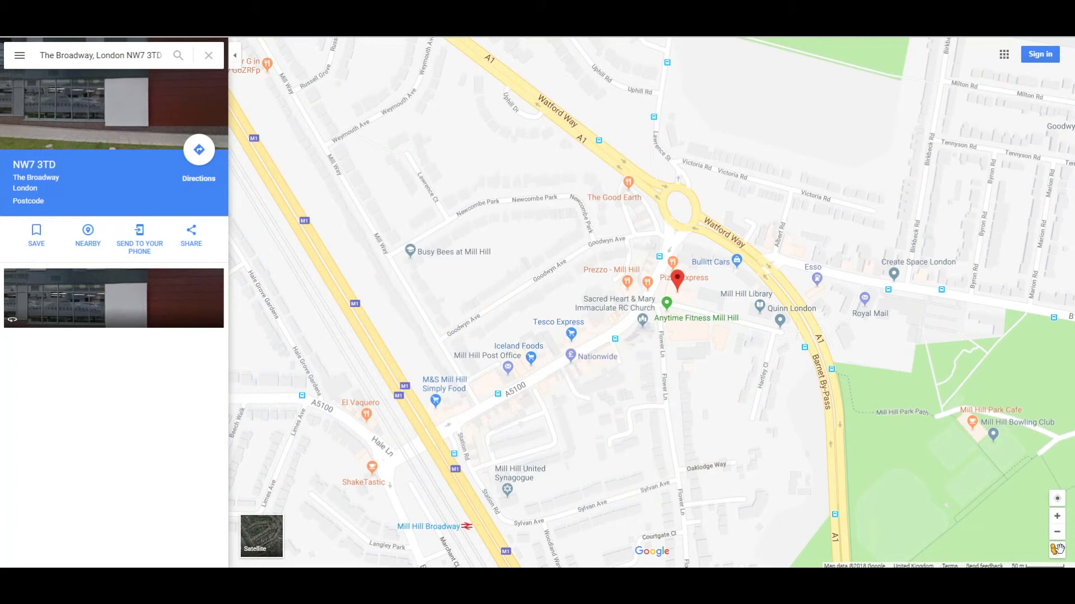
Enter Street View at 11 Hartley Ave and copy its embed code via 'Share or embed image'
click(1057, 549)
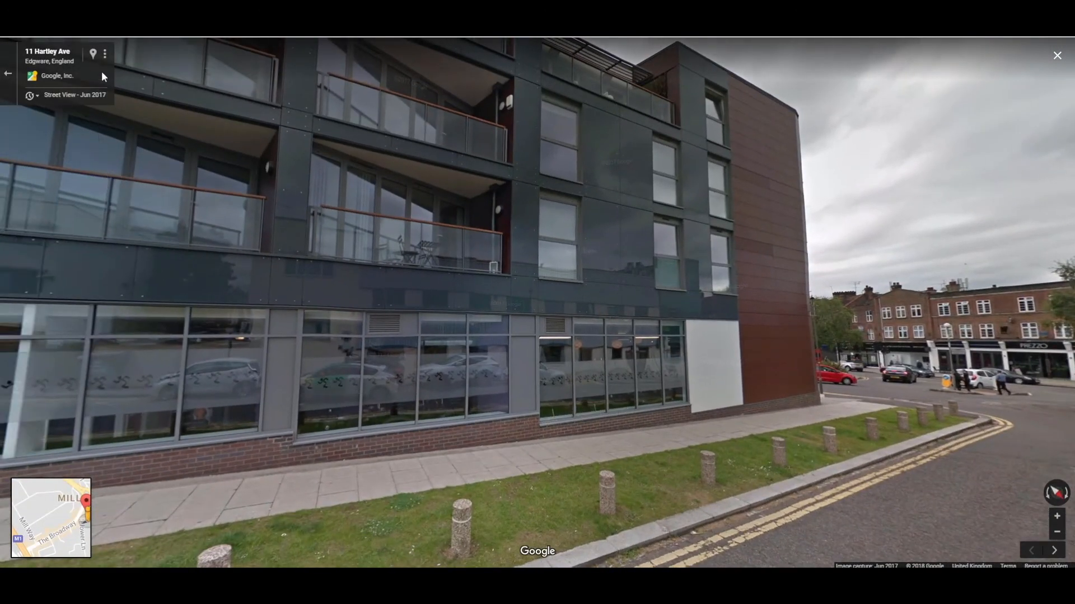
click(109, 53)
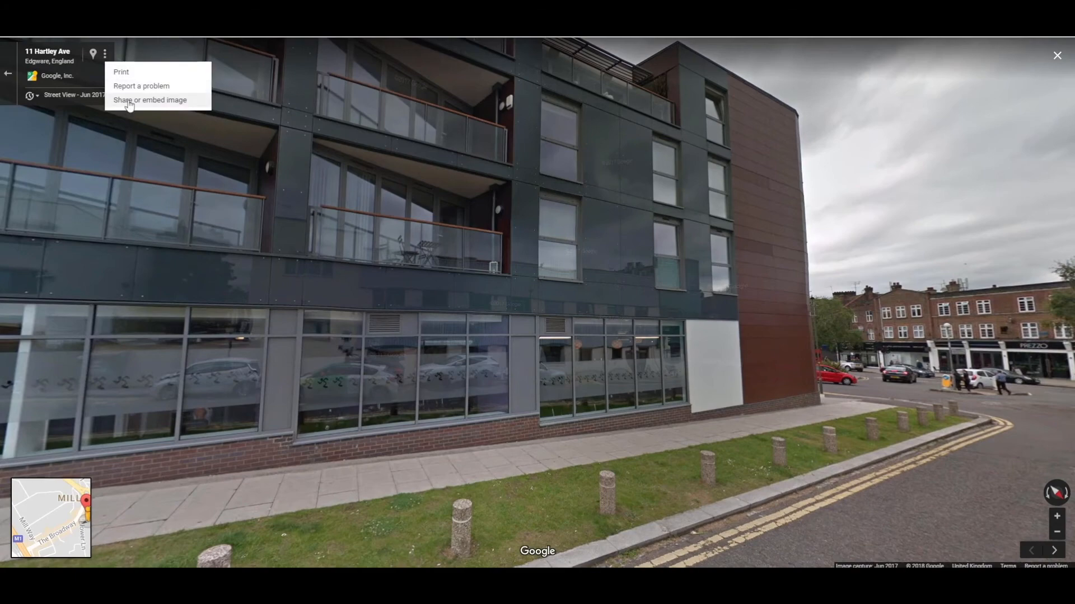
click(151, 100)
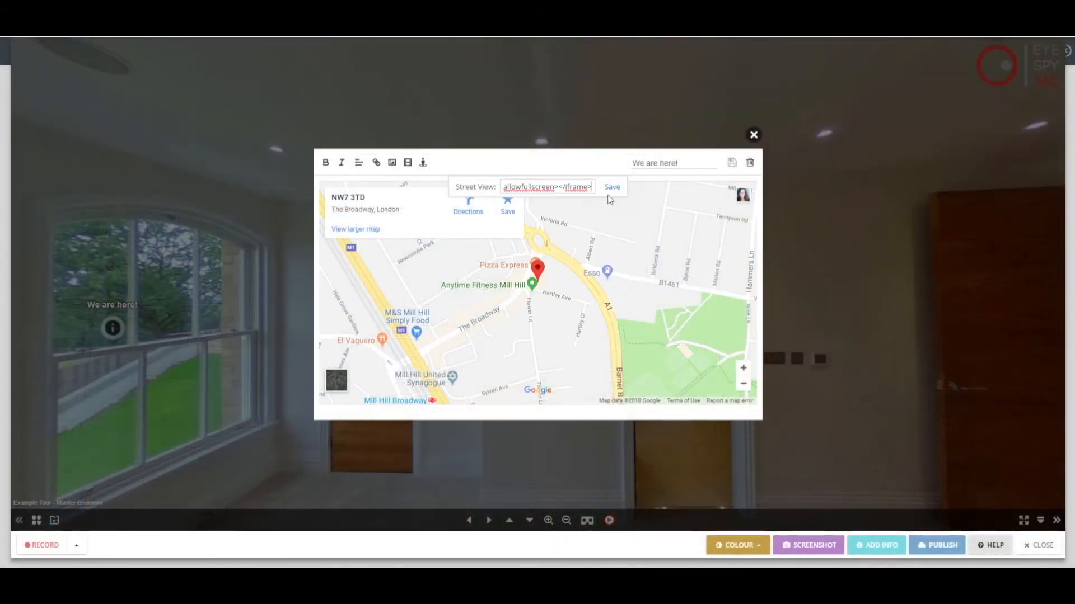
Embed the Hartley Ave Street View below the map in the 'We are here!' label and save it
click(611, 186)
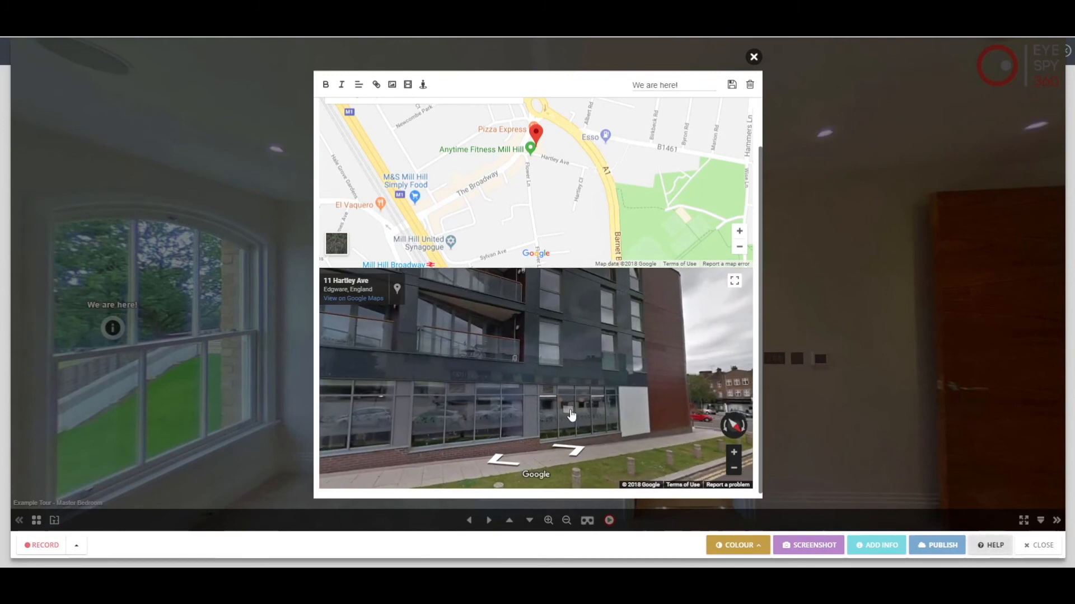
mouse_move(733, 99)
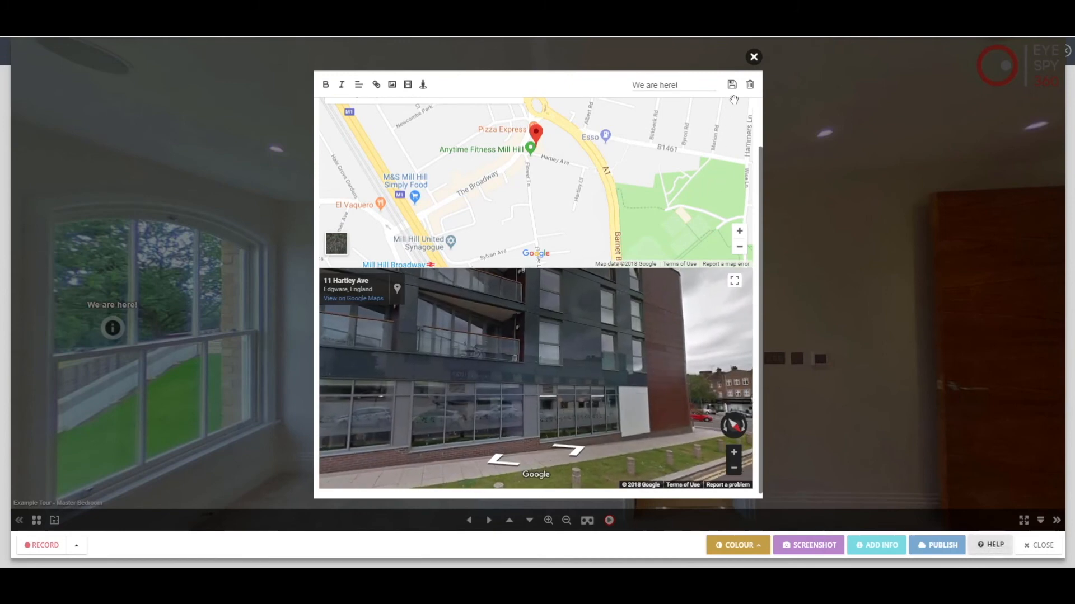
click(753, 56)
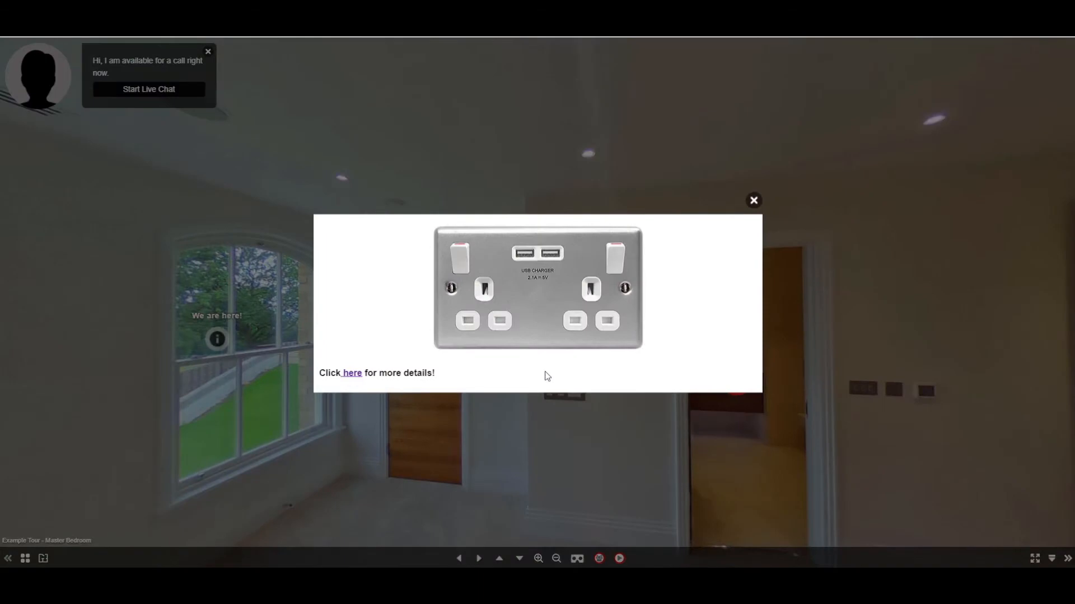
Close the Socket info popup in the tour preview to show all three info markers
click(752, 201)
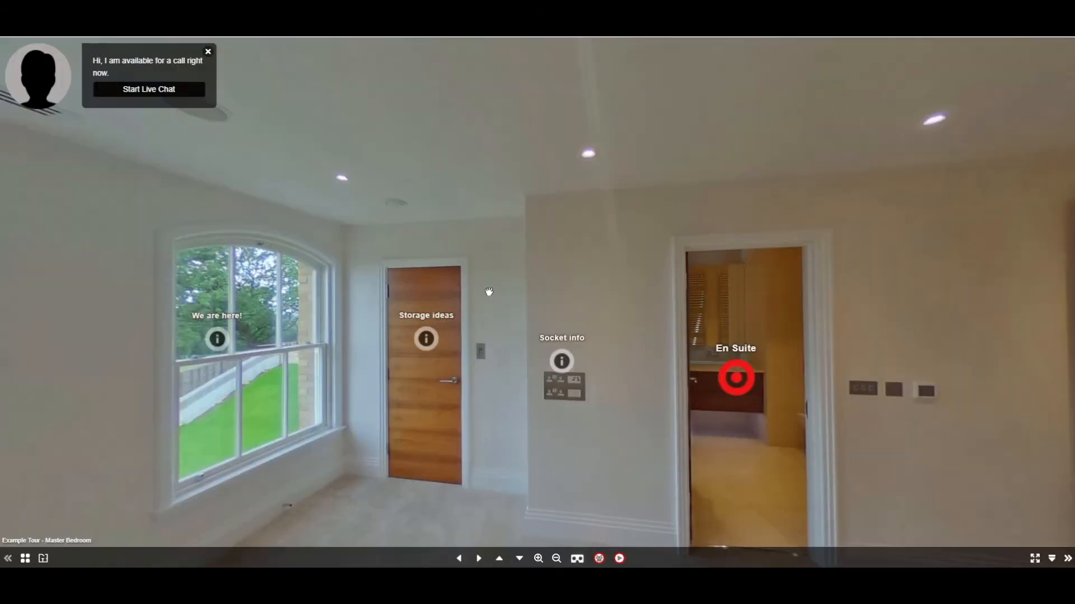